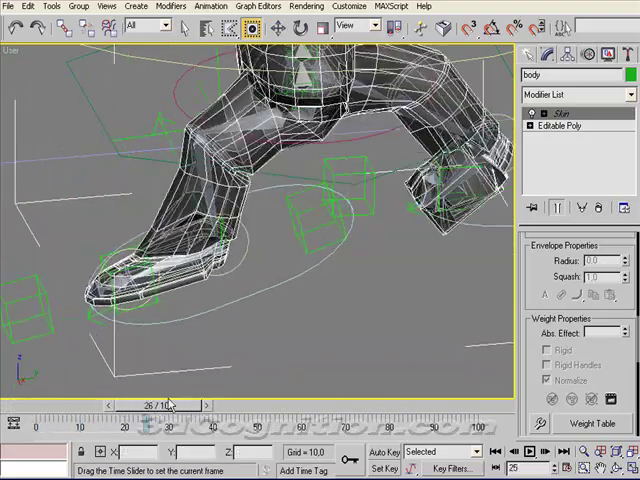
Step: Scrub the walk animation back and forth to inspect the upper-thigh folding
{"action": "left_click_drag", "start_coordinate": [170, 404], "coordinate": [145, 404]}
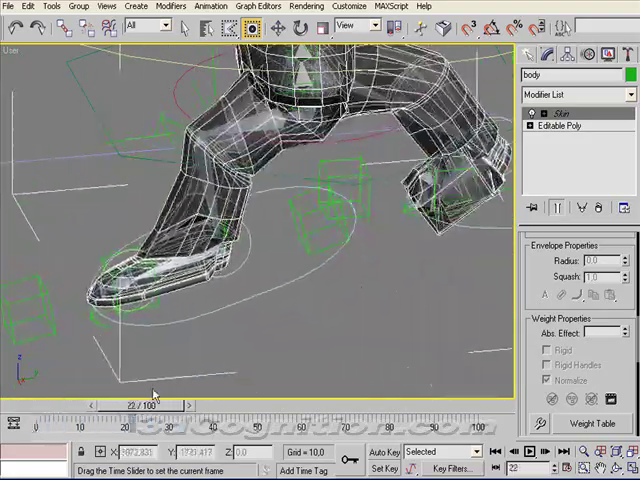
{"action": "left_click_drag", "start_coordinate": [160, 393], "coordinate": [115, 393]}
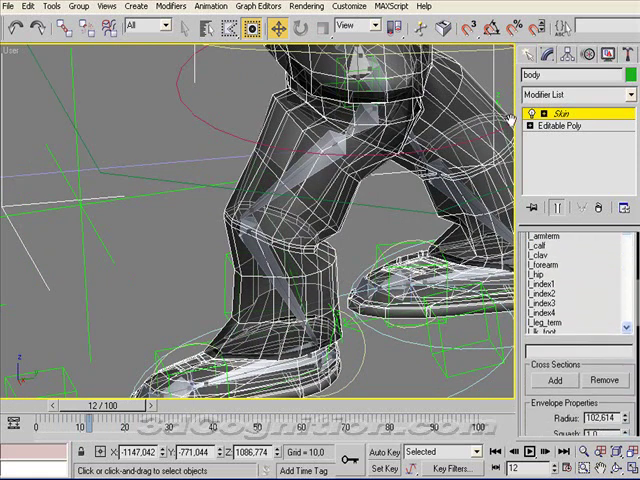
Step: Scrub through the walk to watch the thigh bend, then return to frame 12
{"action": "scroll", "scroll_direction": "down", "scroll_amount": 3}
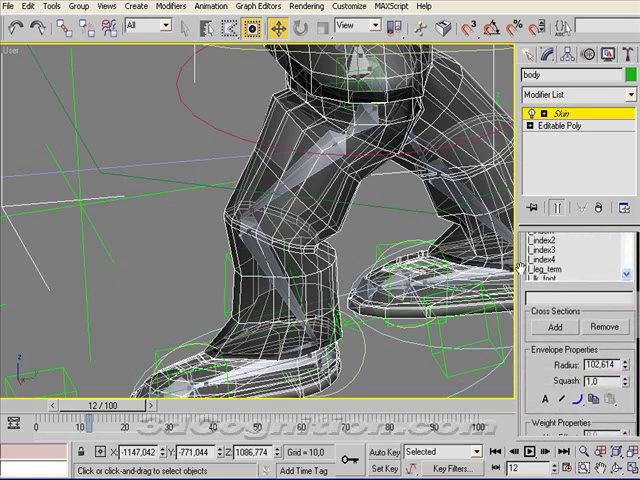
{"action": "scroll", "scroll_direction": "up", "scroll_amount": 3}
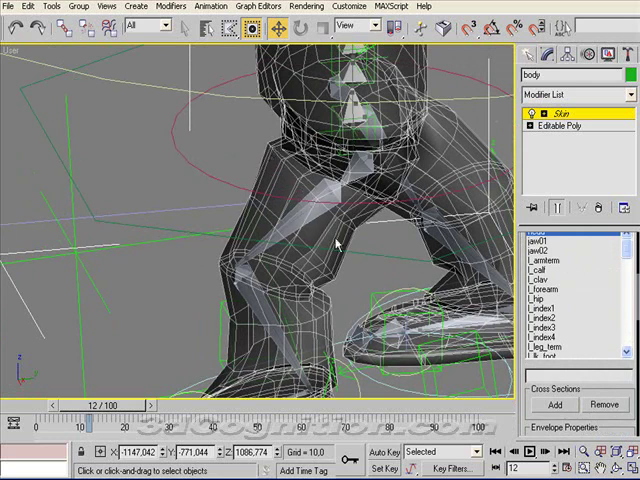
{"action": "mouse_move", "coordinate": [310, 150]}
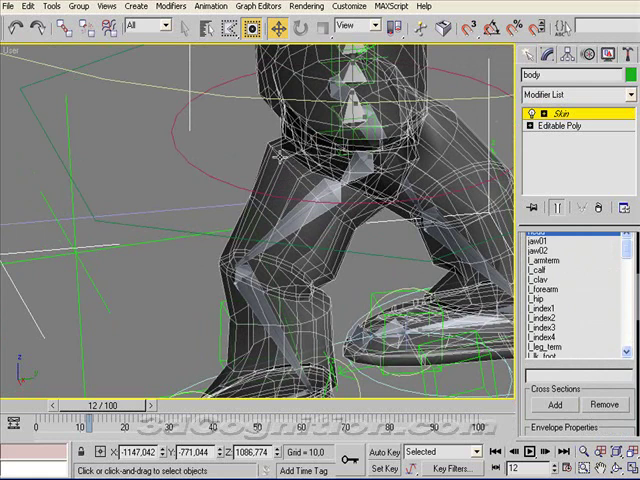
{"action": "left_click_drag", "start_coordinate": [95, 404], "coordinate": [150, 404]}
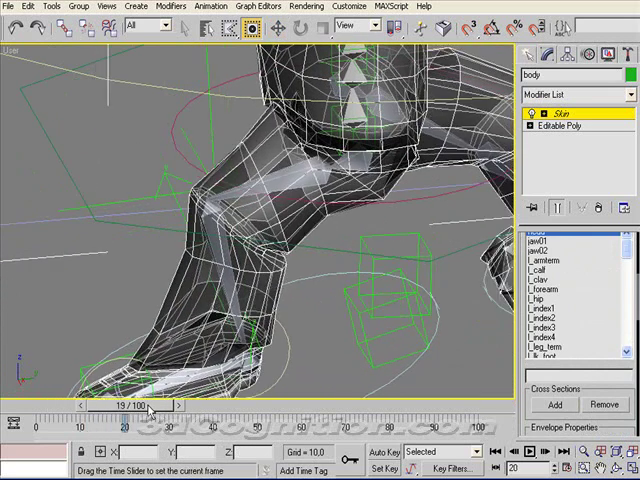
{"action": "left_click_drag", "start_coordinate": [150, 404], "coordinate": [95, 404]}
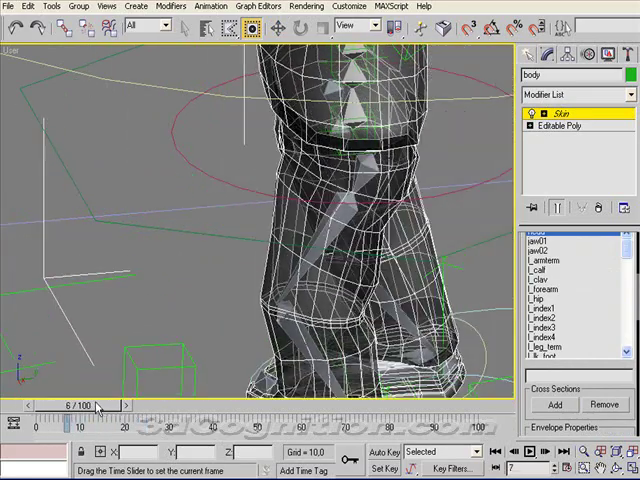
{"action": "left_click_drag", "start_coordinate": [93, 412], "coordinate": [115, 412]}
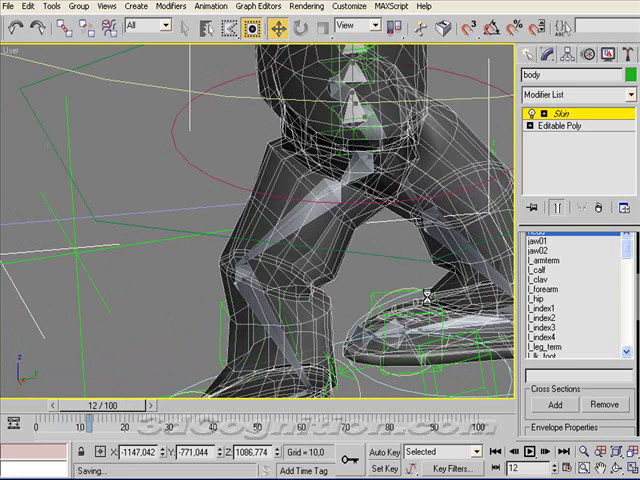
Step: Scroll down the Skin bone list and select spine01 as the bone to weight
{"action": "scroll", "scroll_direction": "down", "scroll_amount": 3}
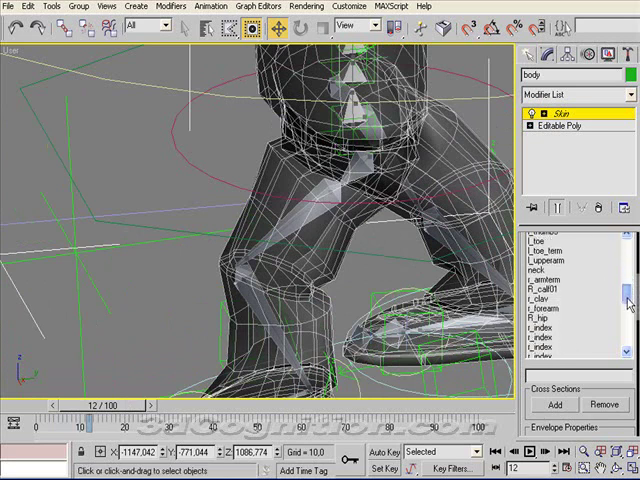
{"action": "scroll", "scroll_direction": "down", "scroll_amount": 3}
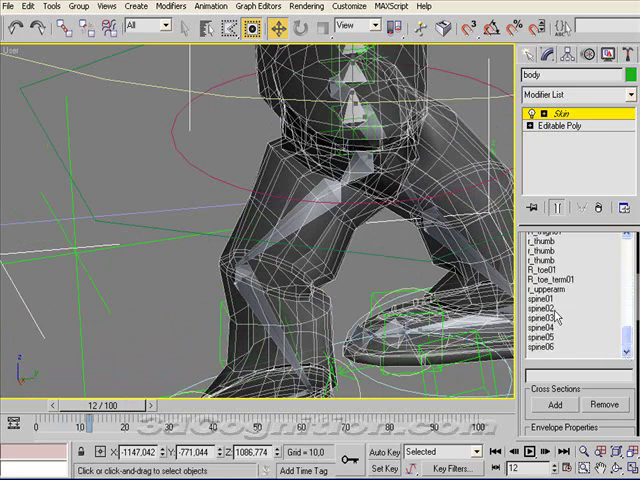
{"action": "left_click", "coordinate": [550, 302]}
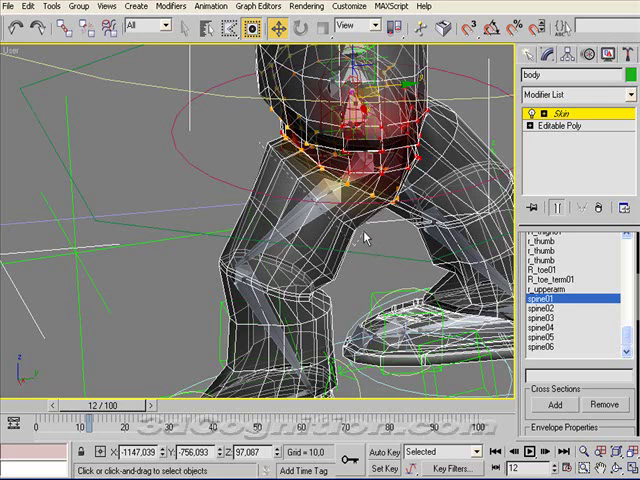
{"action": "mouse_move", "coordinate": [300, 162]}
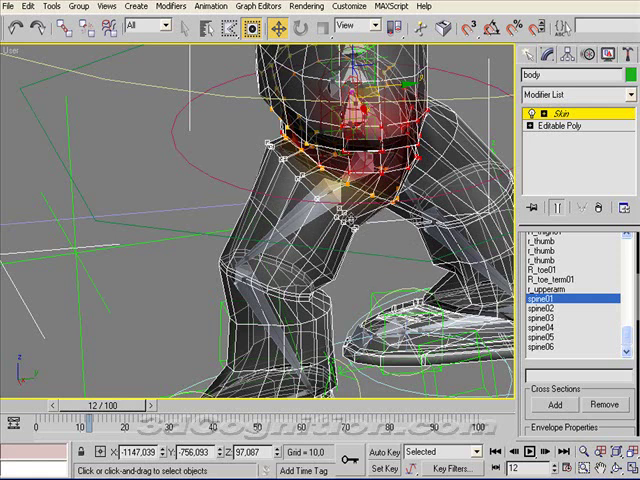
{"action": "mouse_move", "coordinate": [525, 400]}
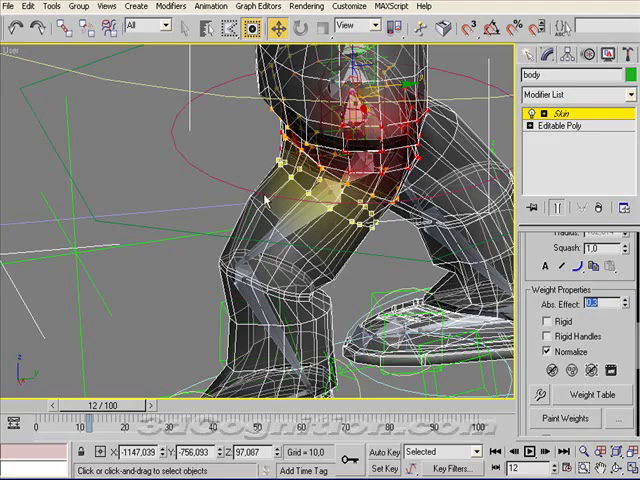
Step: Scrub the walk to check how the 0.3 spine01 weight deforms the thigh
{"action": "left_click_drag", "start_coordinate": [90, 410], "coordinate": [30, 410]}
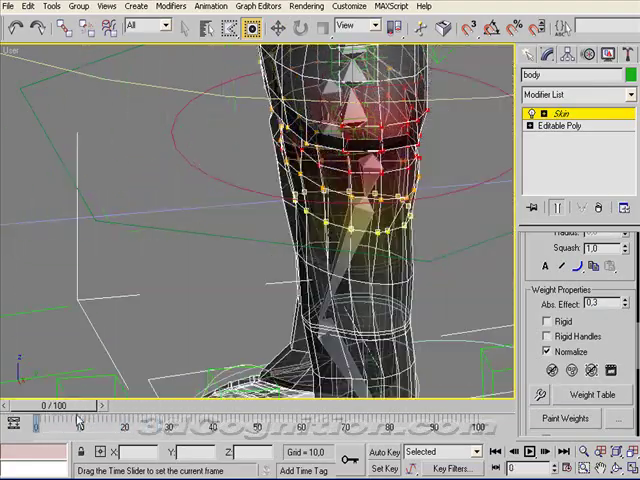
{"action": "left_click_drag", "start_coordinate": [42, 405], "coordinate": [95, 405]}
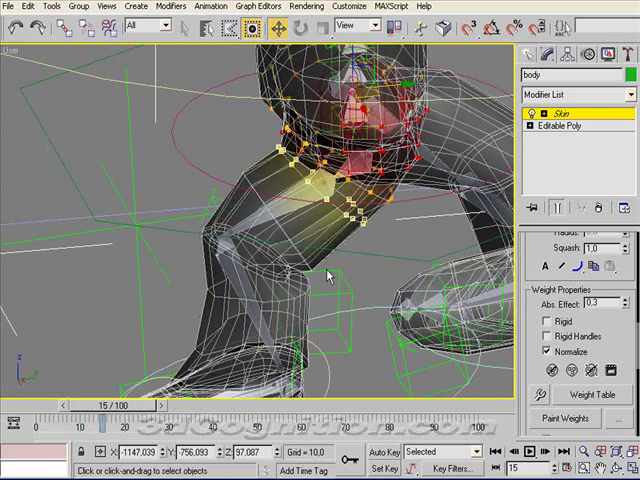
{"action": "mouse_move", "coordinate": [315, 250]}
{"action": "type", "text": "0,1"}
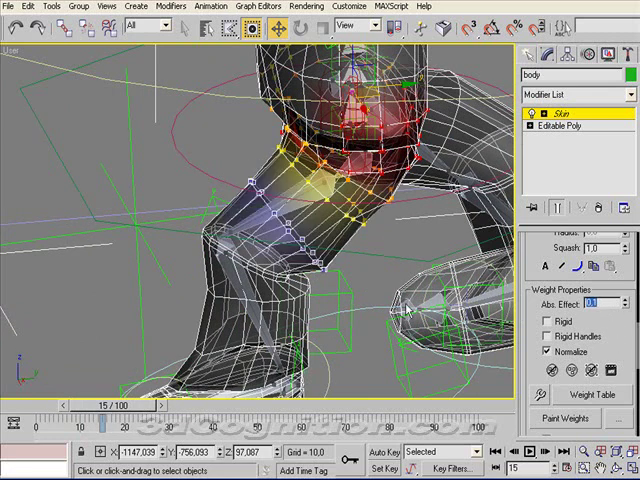
{"action": "mouse_move", "coordinate": [332, 287]}
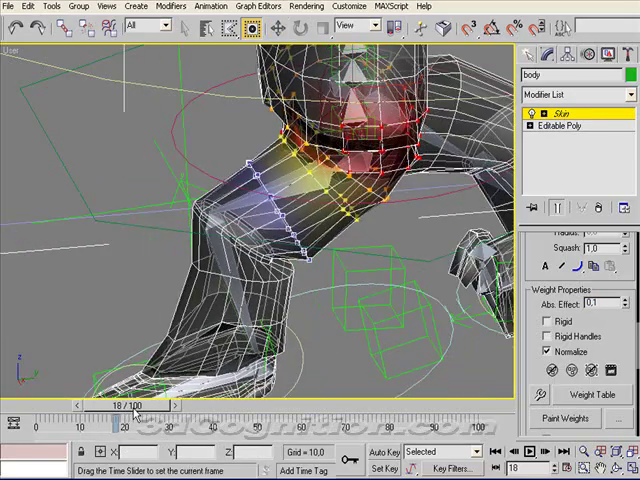
Step: Scrub the walk again to check the fold softened by the 0.1 spine01 weight
{"action": "left_click_drag", "start_coordinate": [130, 404], "coordinate": [108, 404]}
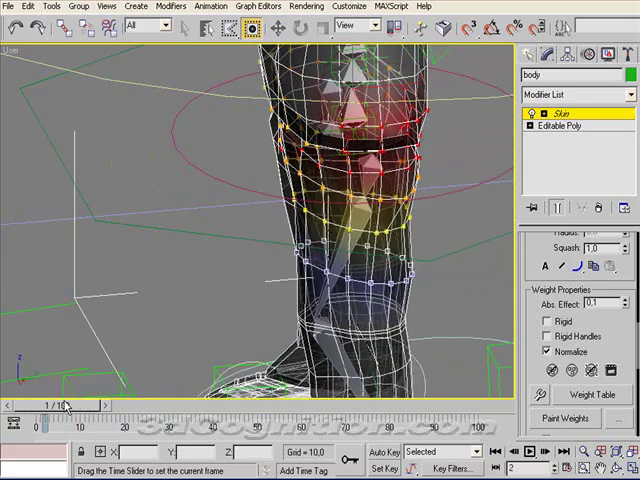
{"action": "left_click_drag", "start_coordinate": [60, 404], "coordinate": [165, 404]}
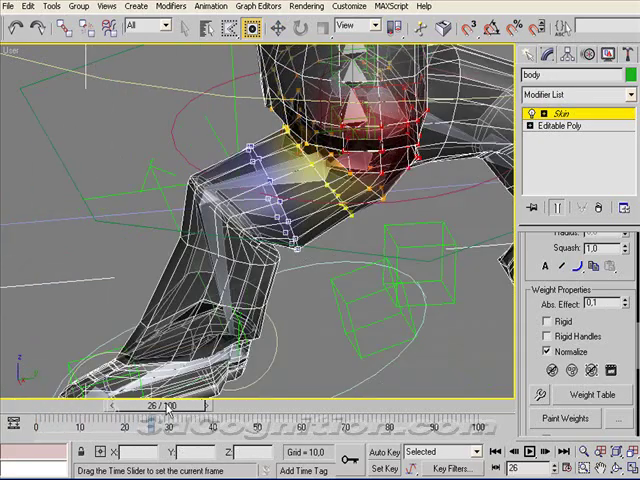